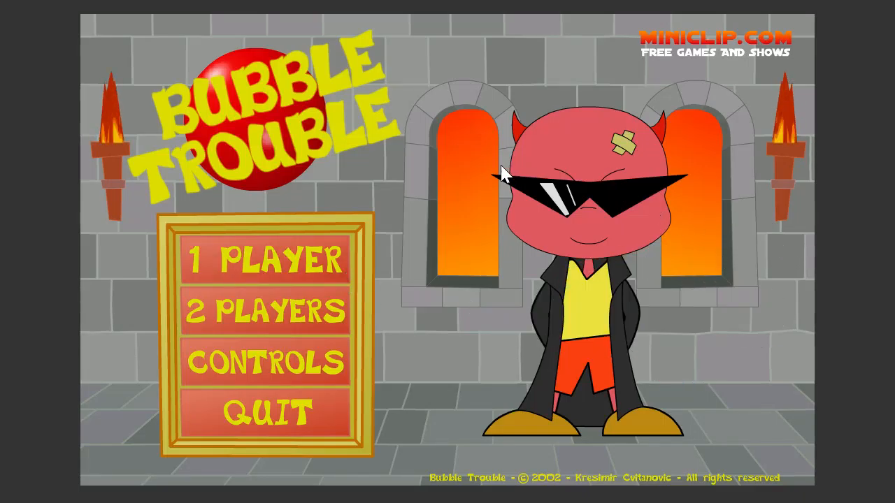
{"action": "mouse_move", "coordinate": [411, 176]}
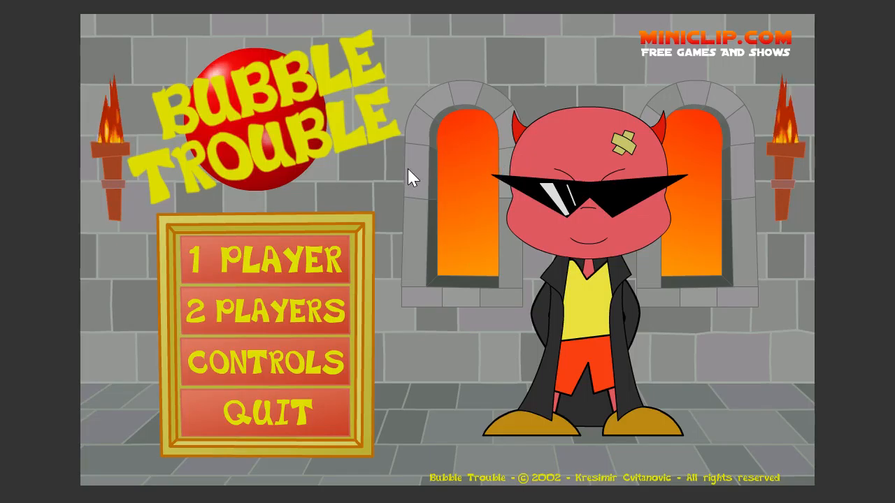
Start a 2 PLAYERS game and fire harpoons at the bubbles until Game Over
{"action": "left_click", "coordinate": [262, 310]}
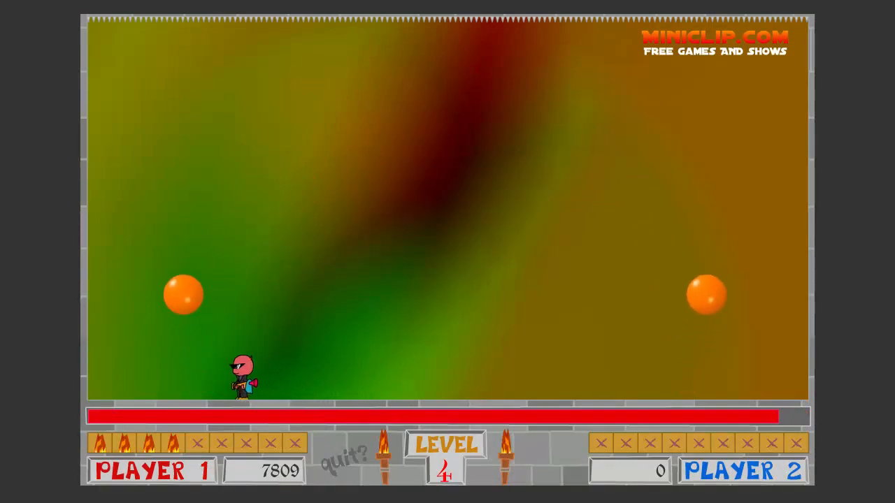
{"action": "key", "text": "space"}
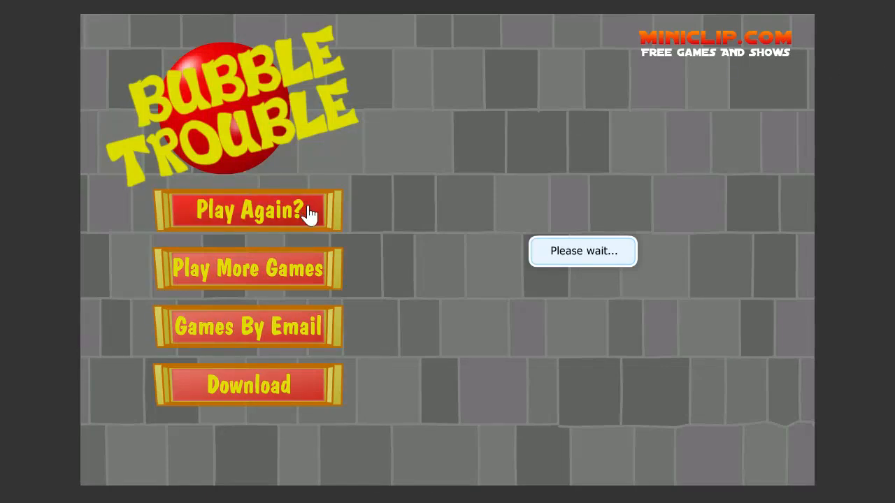
{"action": "left_click", "coordinate": [249, 210]}
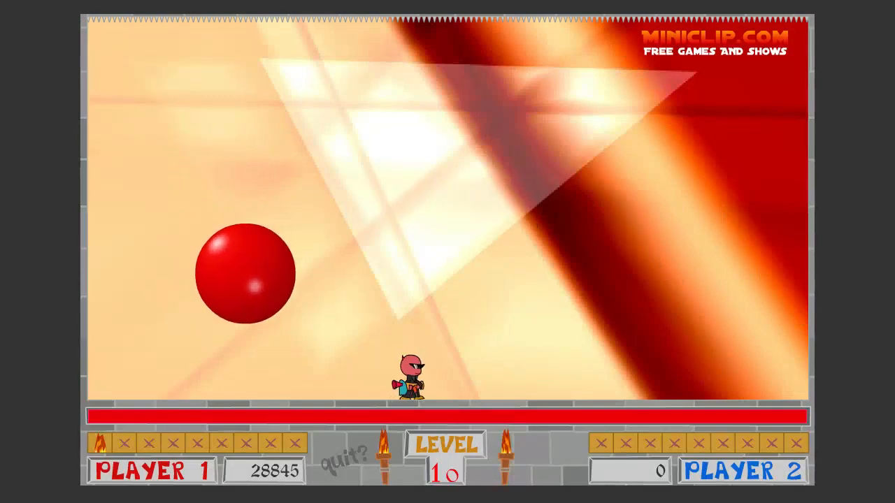
{"action": "key", "text": "space"}
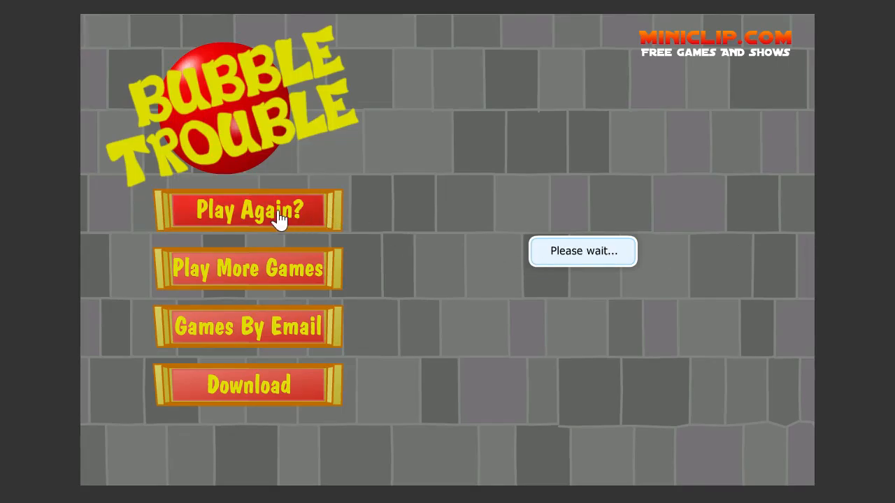
Choose 'Play Again?' on the game-over screen to return to the title menu
{"action": "left_click", "coordinate": [249, 209]}
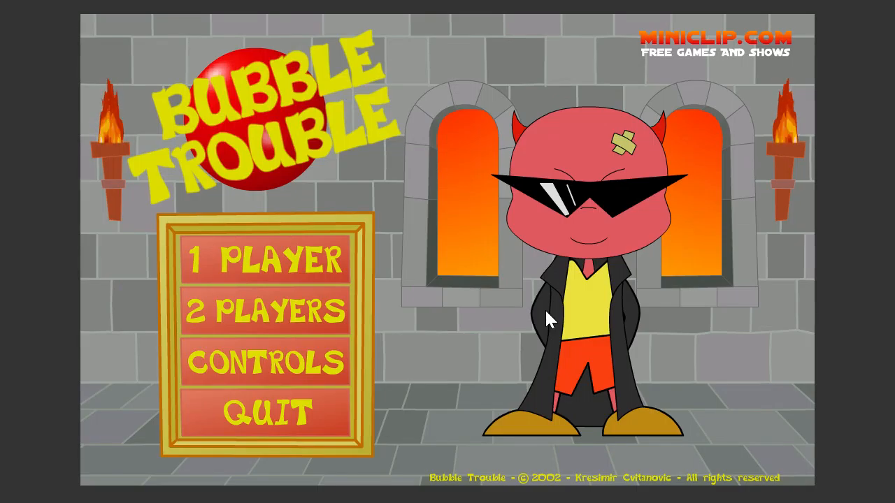
{"action": "mouse_move", "coordinate": [545, 297]}
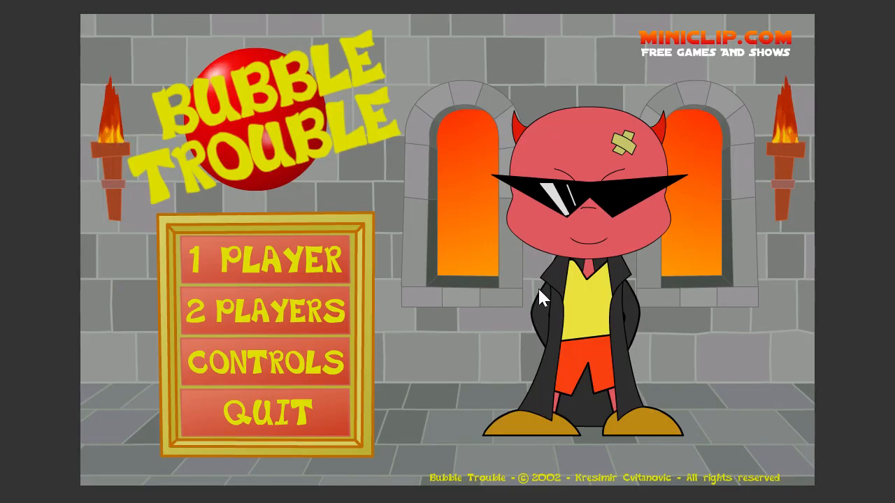
{"action": "mouse_move", "coordinate": [760, 310]}
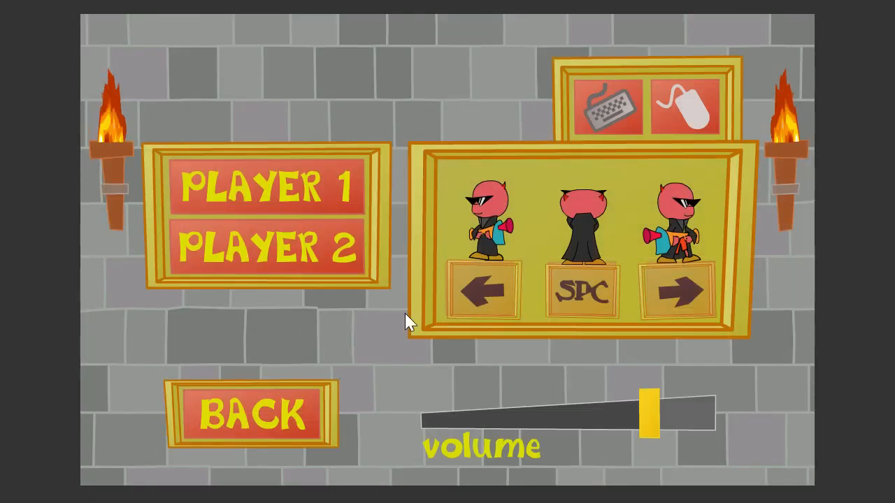
Assign both players the same keyboard scheme: left/right arrows and SPC to fire
{"action": "left_click", "coordinate": [269, 246]}
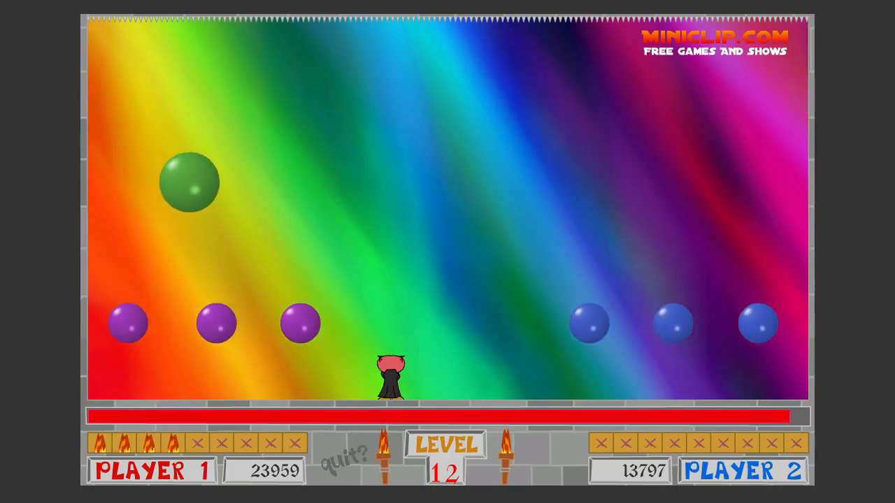
Launch player 1's harpoon straight up at the green bubble on level 12
{"action": "key", "text": "space"}
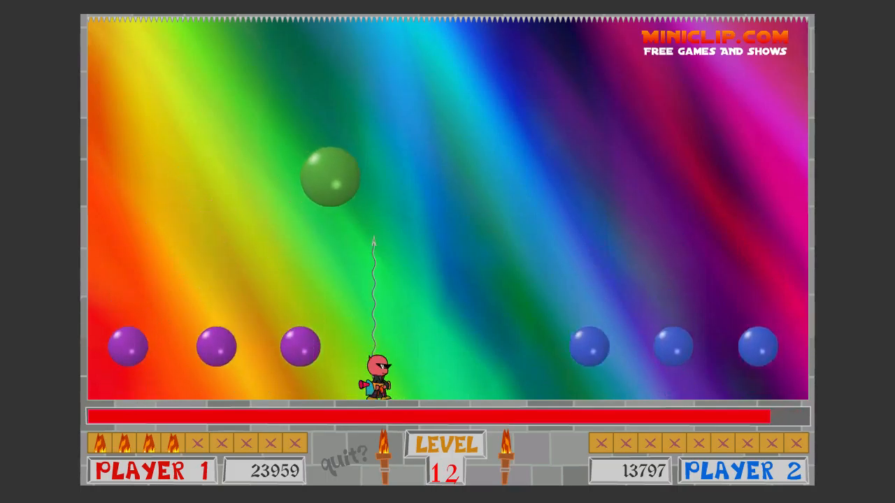